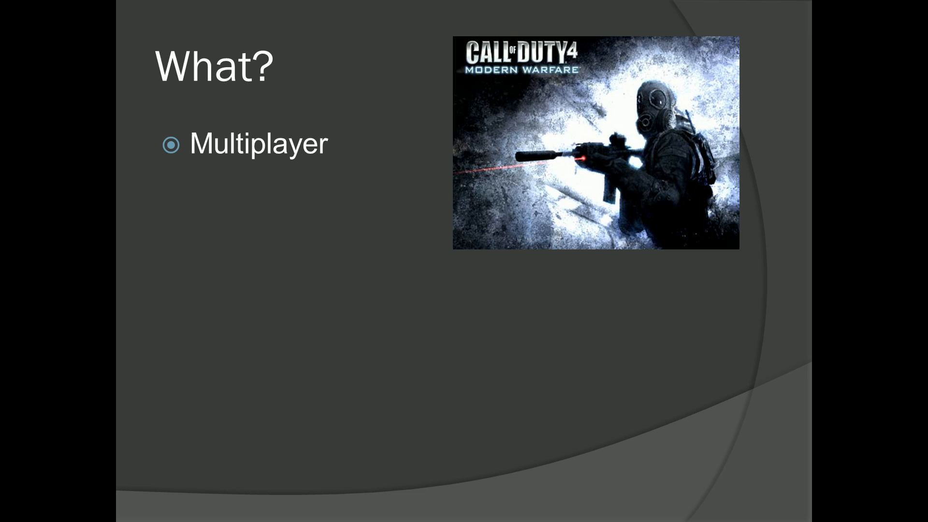
Step: Type 'Guns' during the Call of Duty 4 multiplayer slideshow
text(Guns)
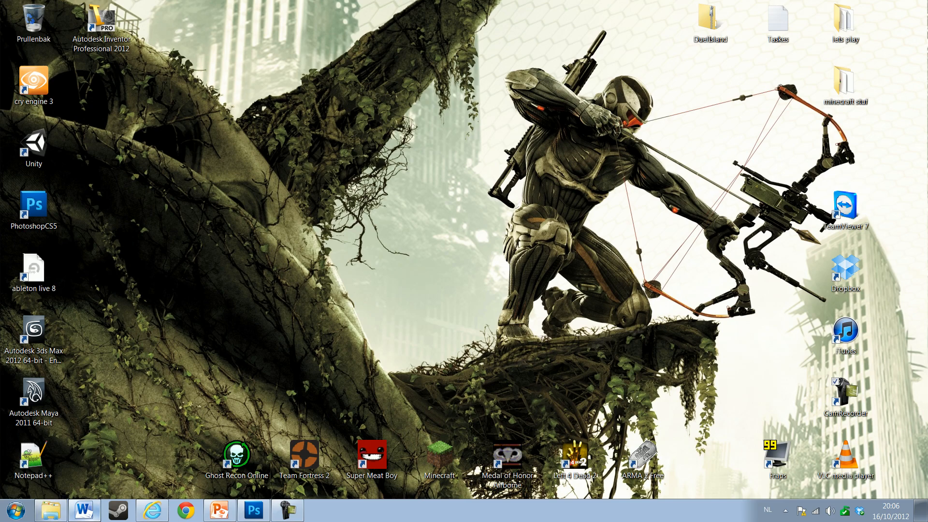
Step: Switch to the Episodes document, clear the list selection and highlight the Intro item
click(83, 509)
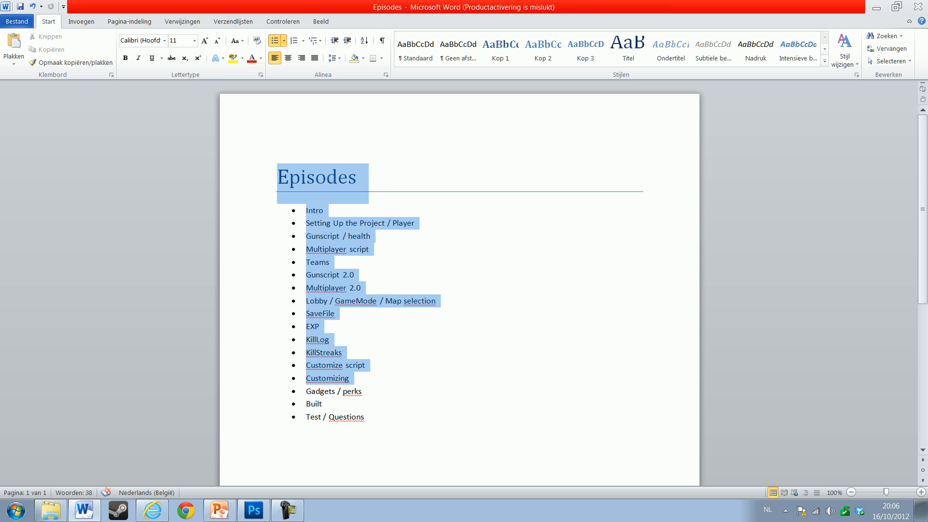
click(306, 223)
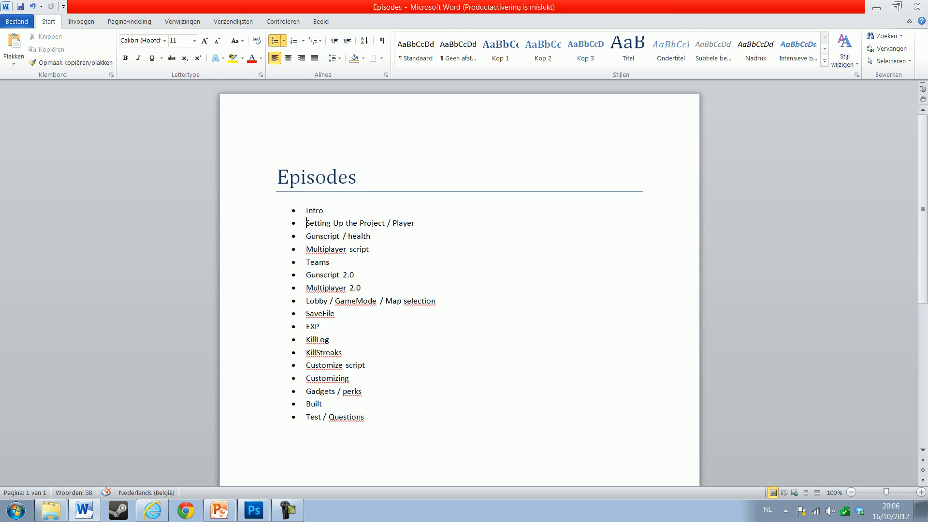
double_click(314, 210)
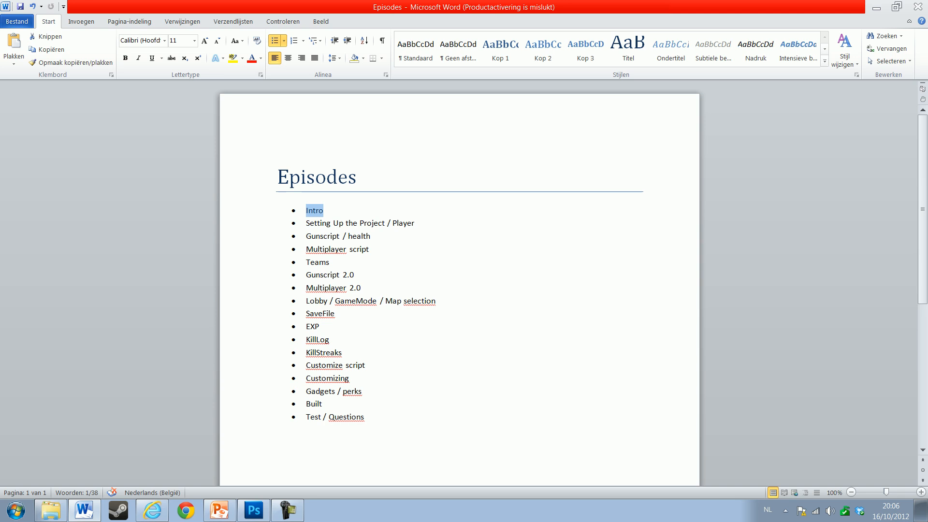
Step: Highlight 'Setting Up the Project', 'Gunscript', then the next episode in turn
double_click(316, 223)
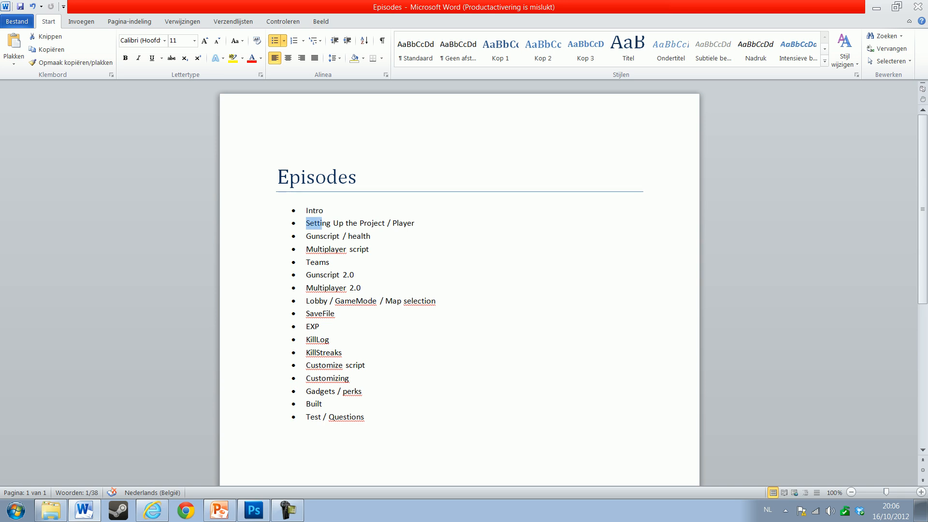
drag(316, 224, 344, 235)
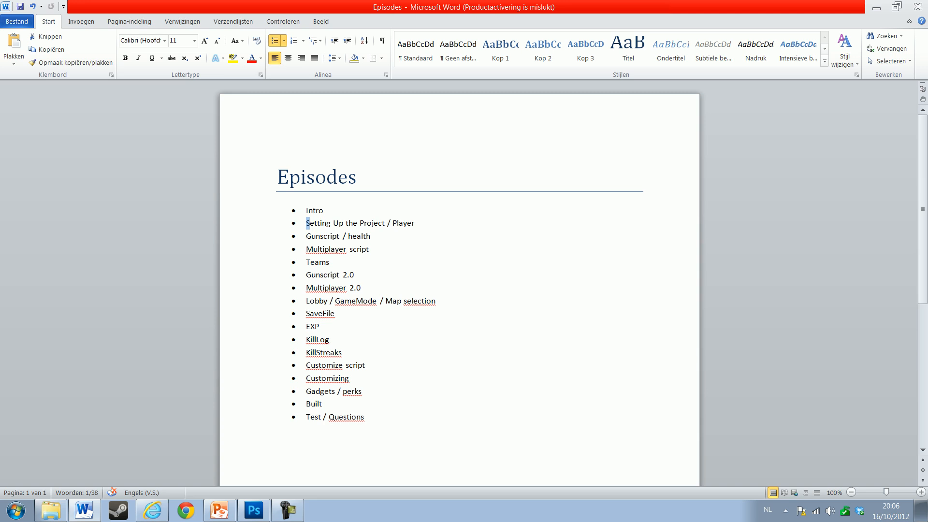
double_click(321, 235)
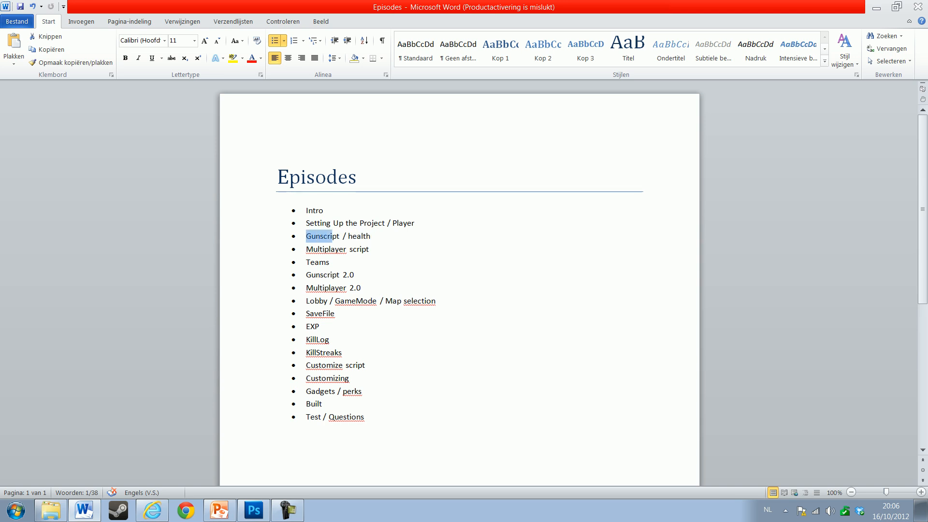
click(319, 235)
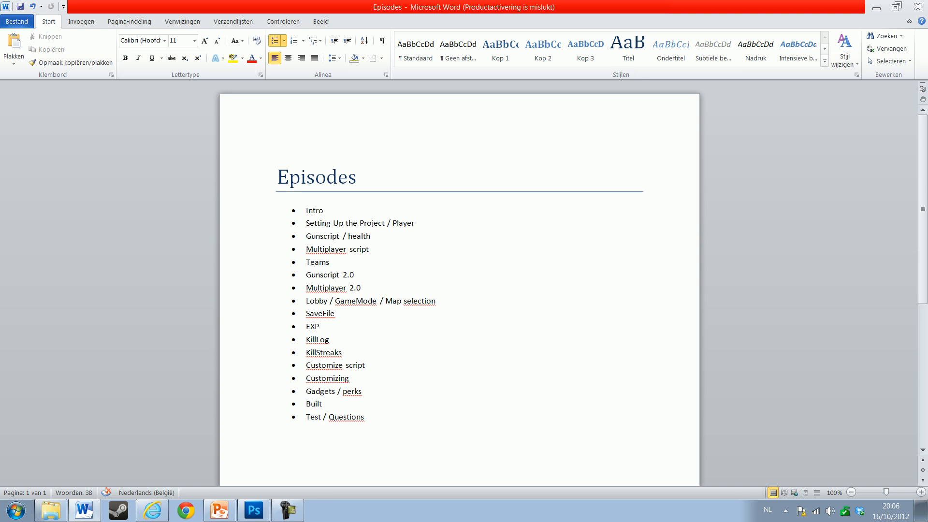
drag(306, 249, 334, 262)
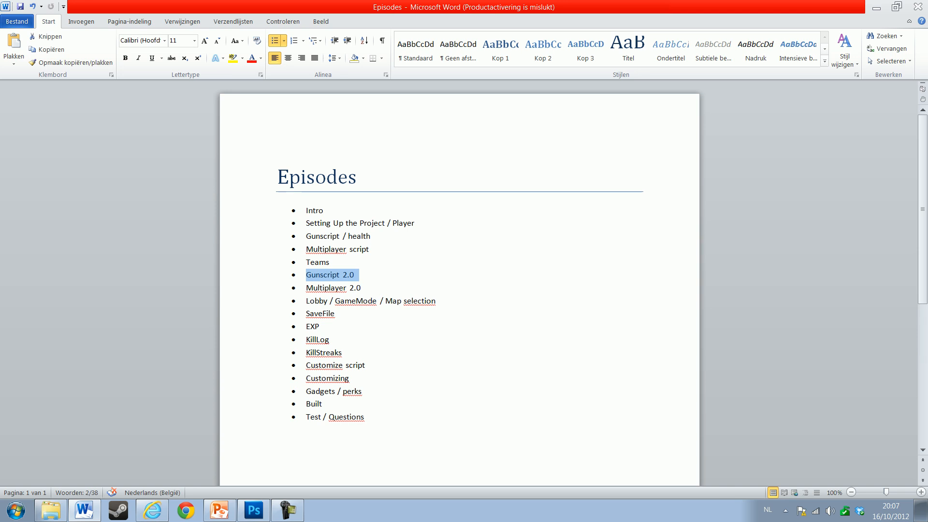
click(333, 288)
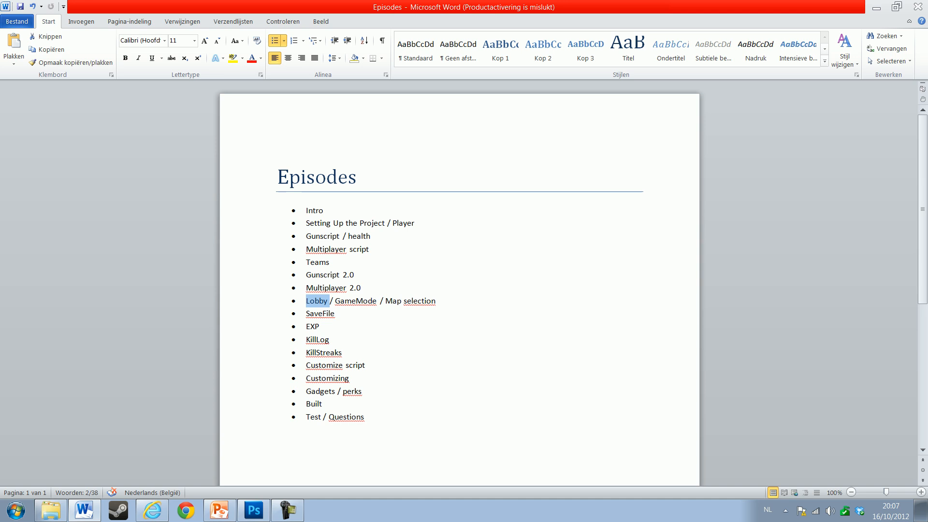
drag(317, 301, 384, 301)
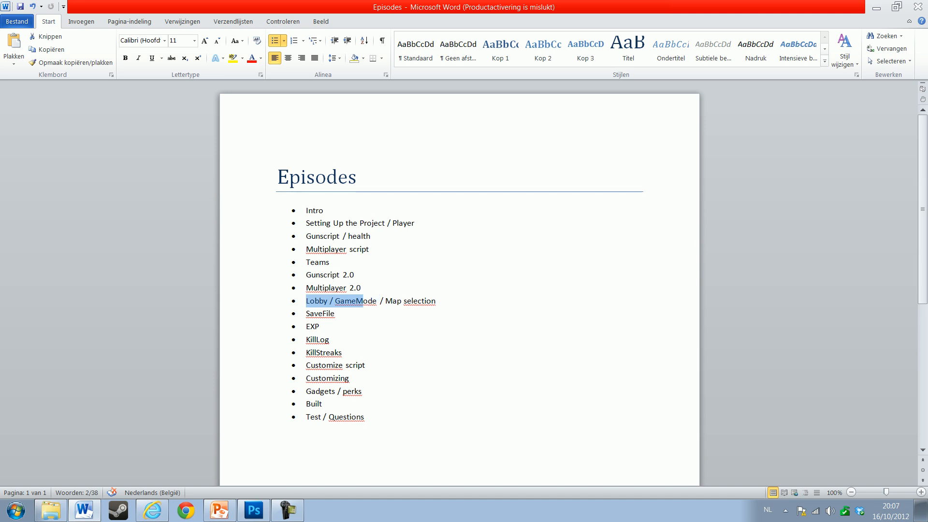
double_click(356, 301)
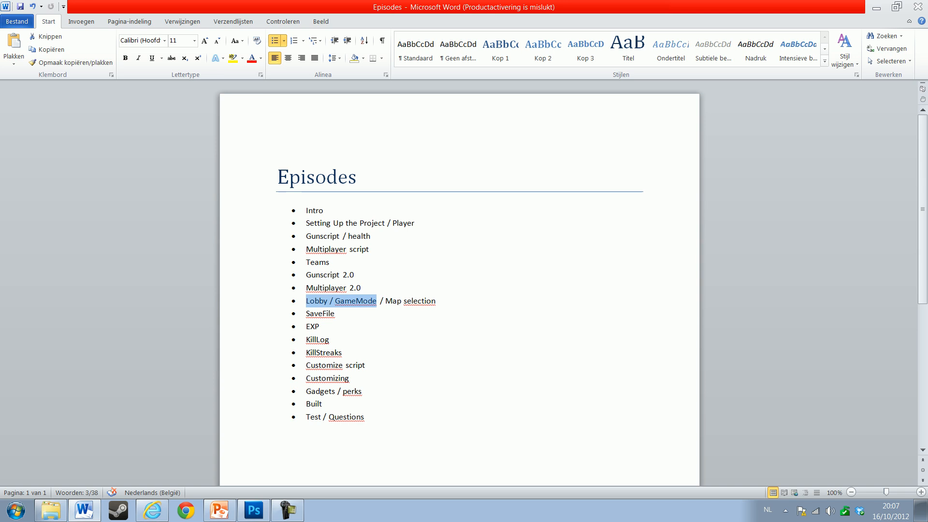
click(385, 301)
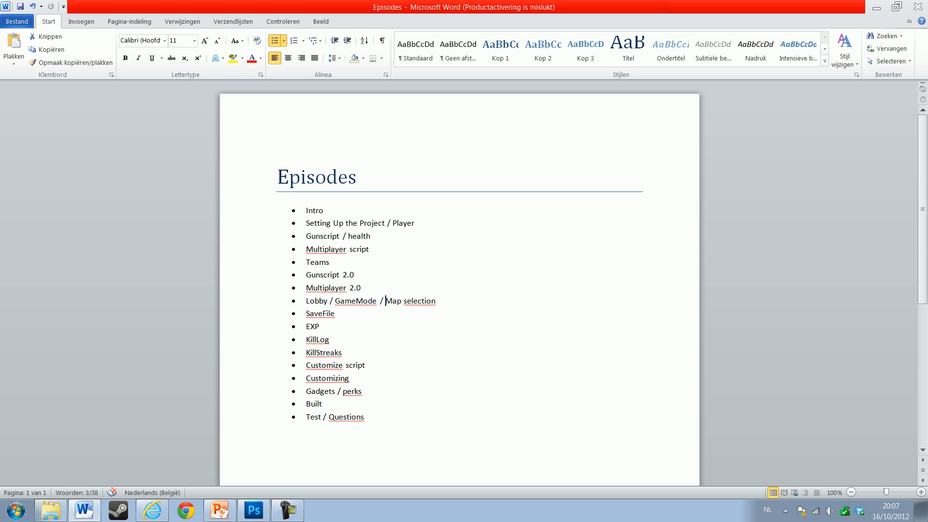
double_click(394, 301)
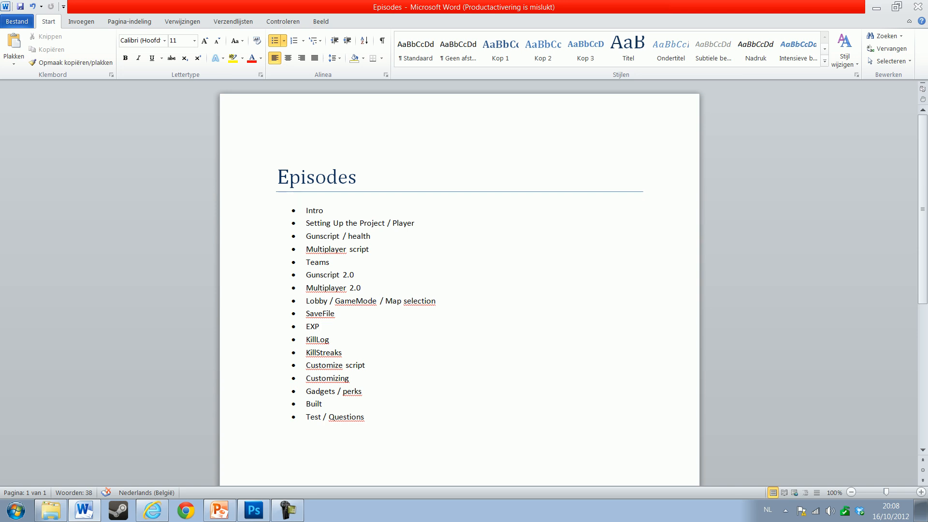
click(306, 339)
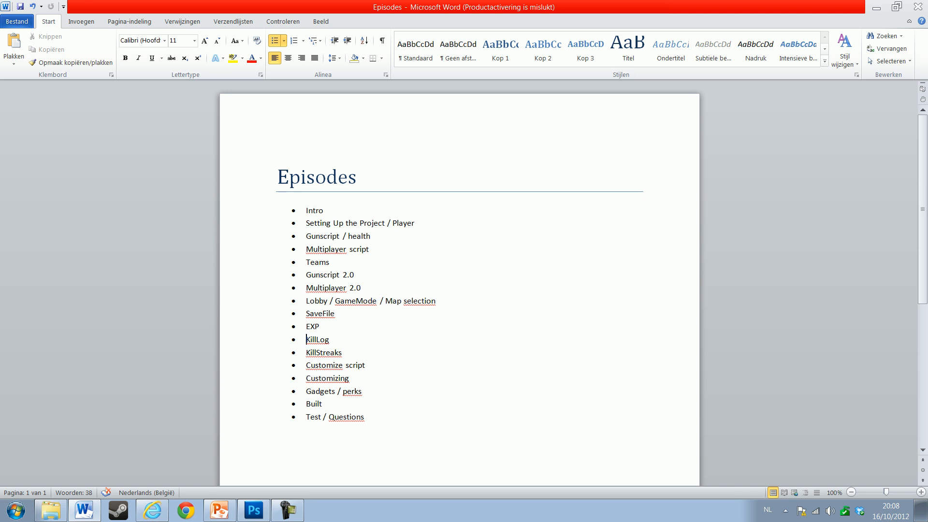
double_click(323, 352)
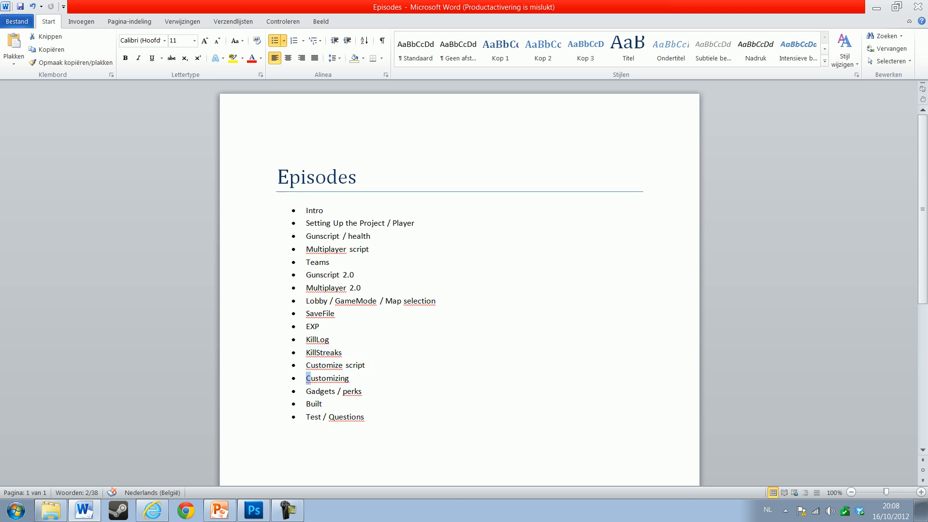
drag(306, 378, 367, 391)
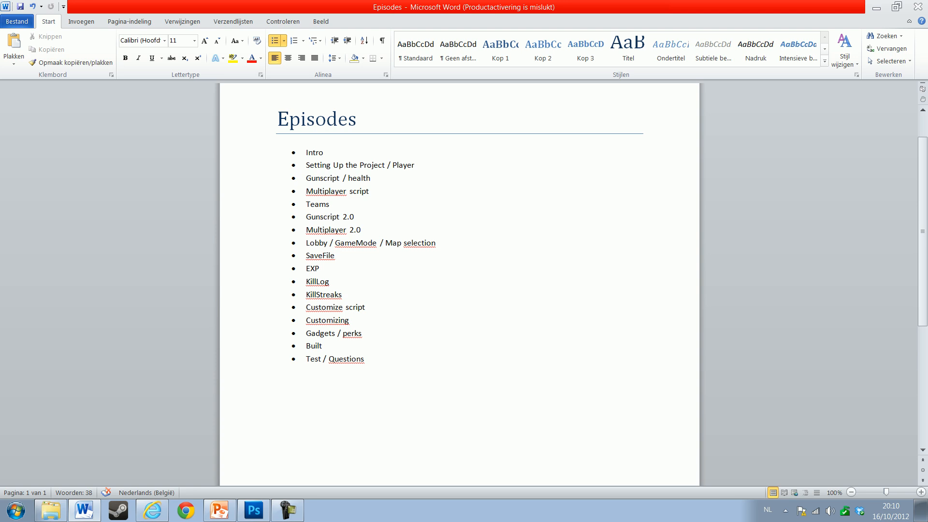
click(329, 359)
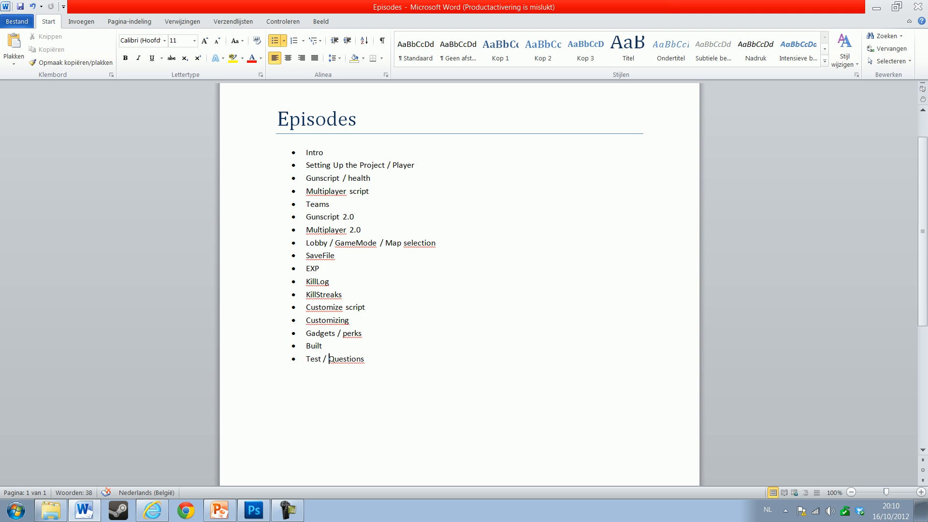
drag(277, 118, 349, 320)
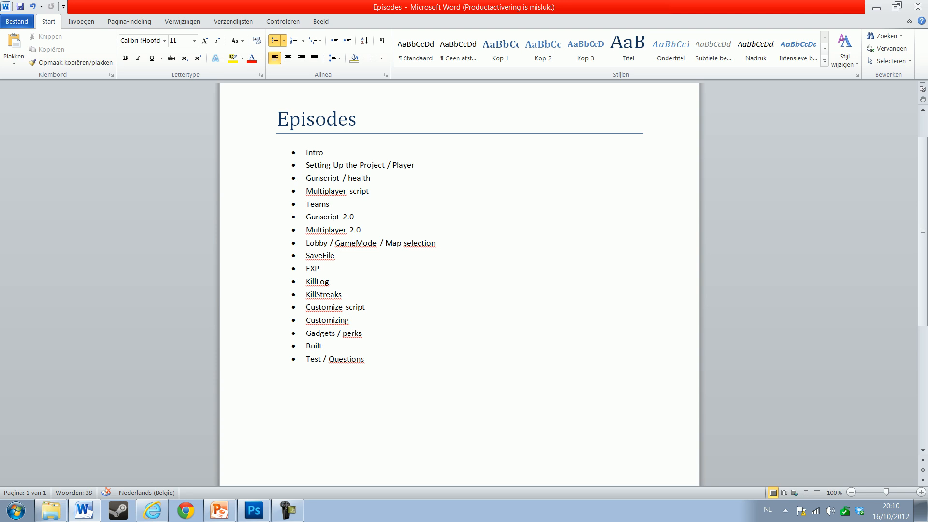
click(349, 320)
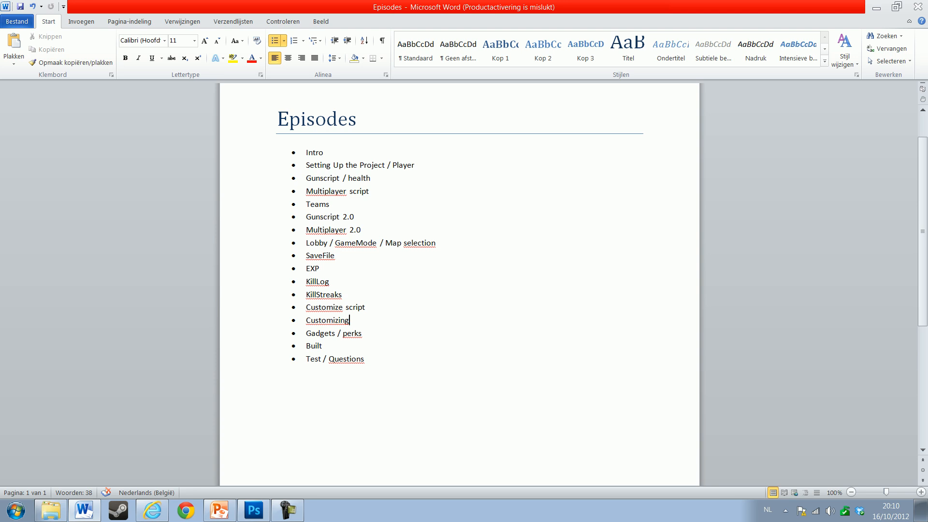